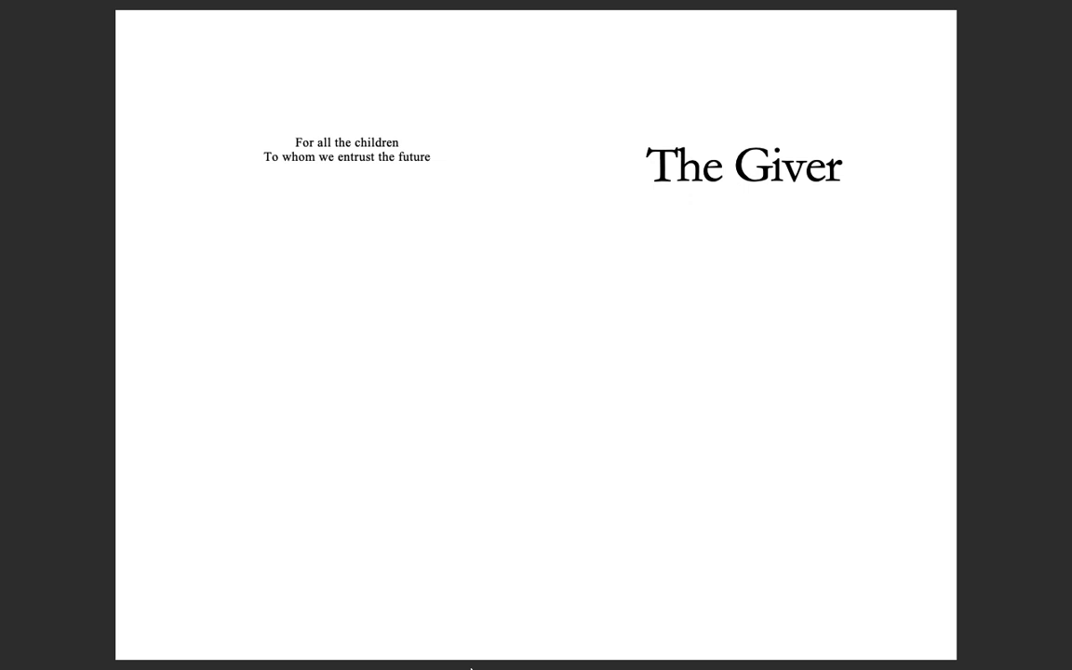
Scroll down past the title spread to show pages 2 and 3 of The Giver.
scroll(down, 3)
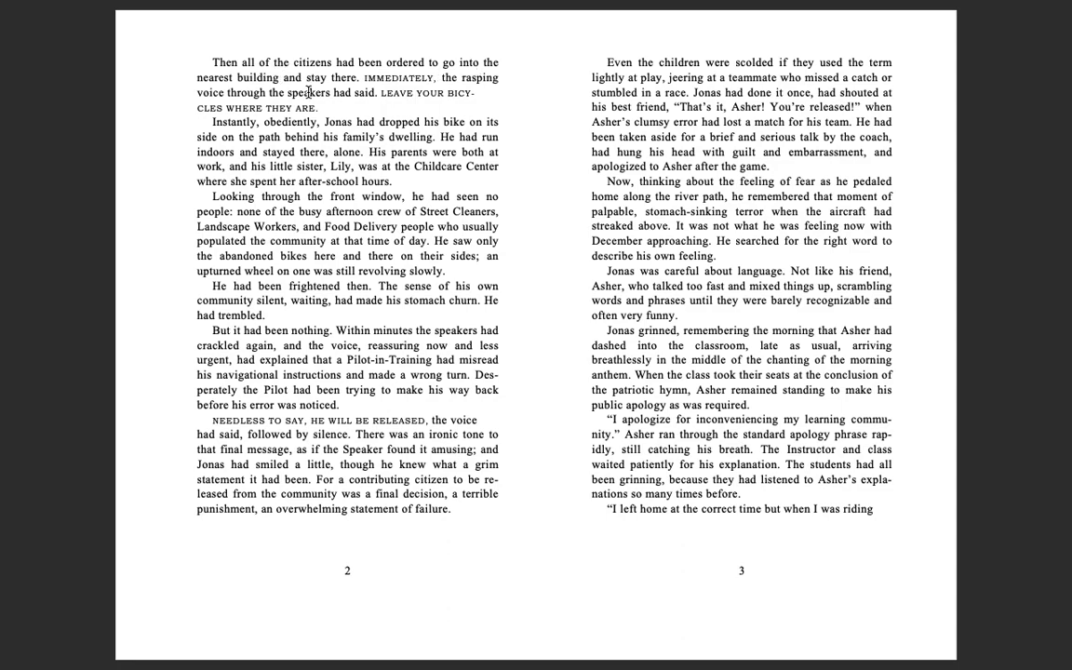
mouse_move(388, 118)
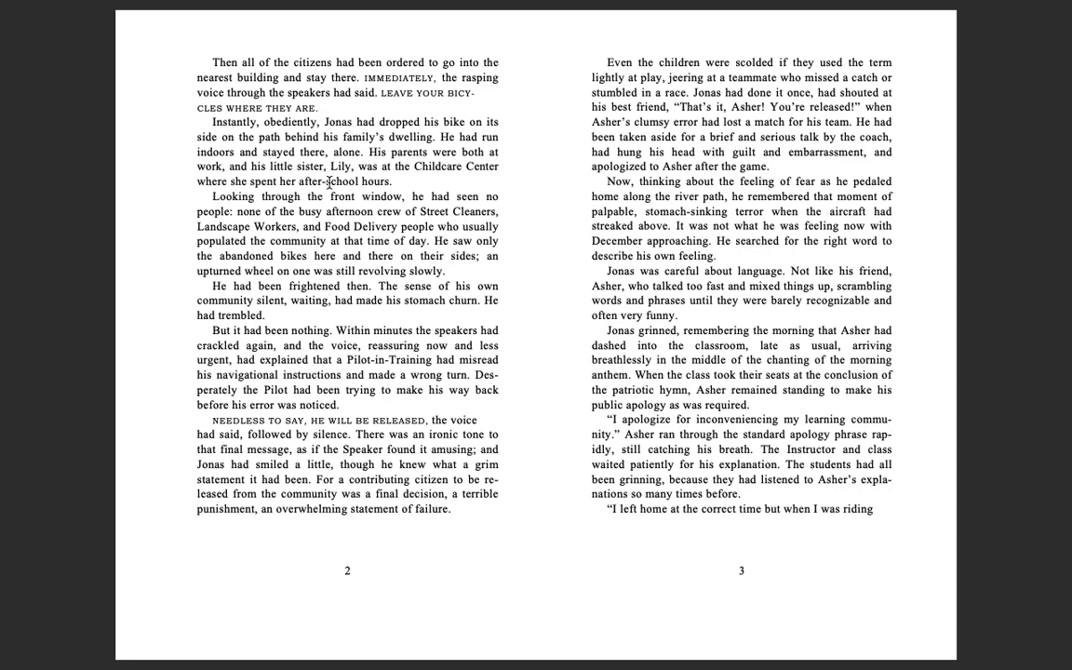
mouse_move(267, 195)
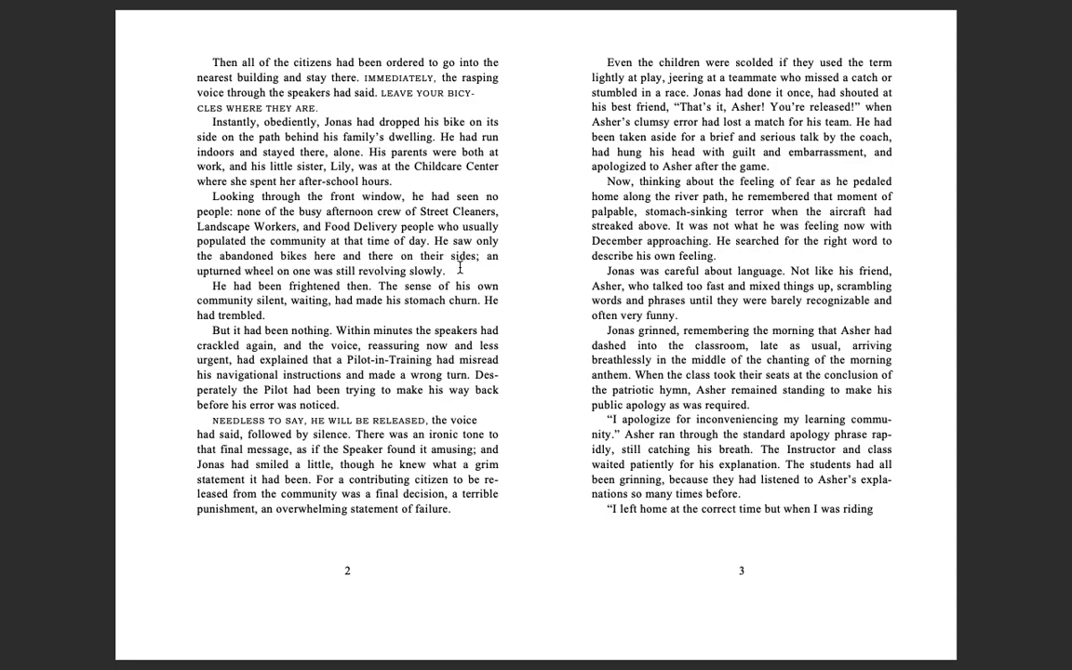
mouse_move(288, 281)
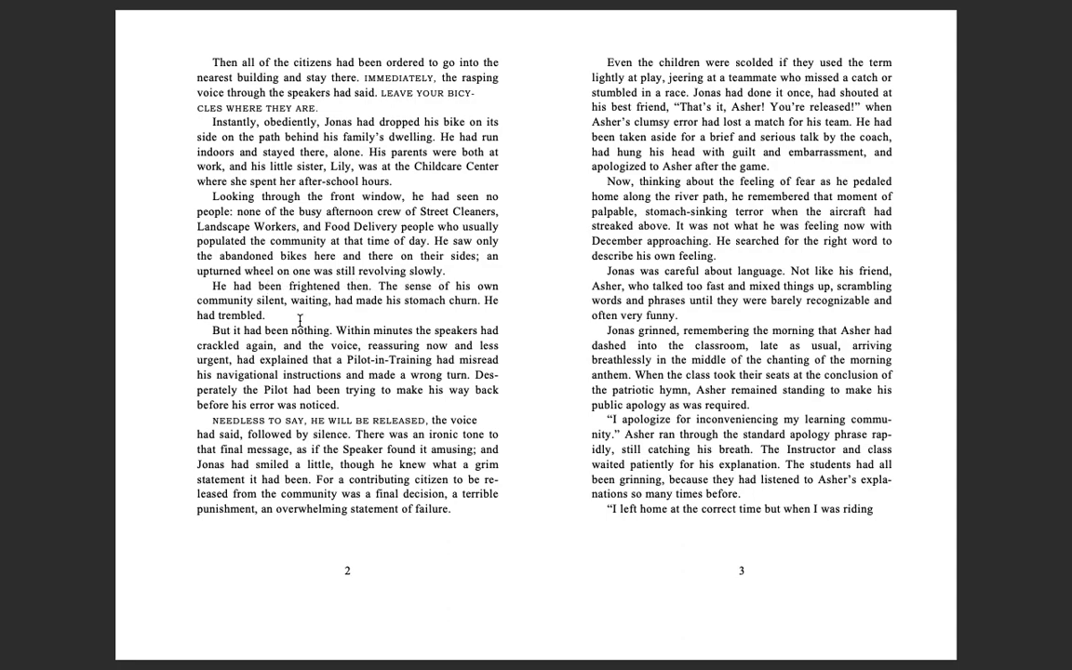
mouse_move(233, 342)
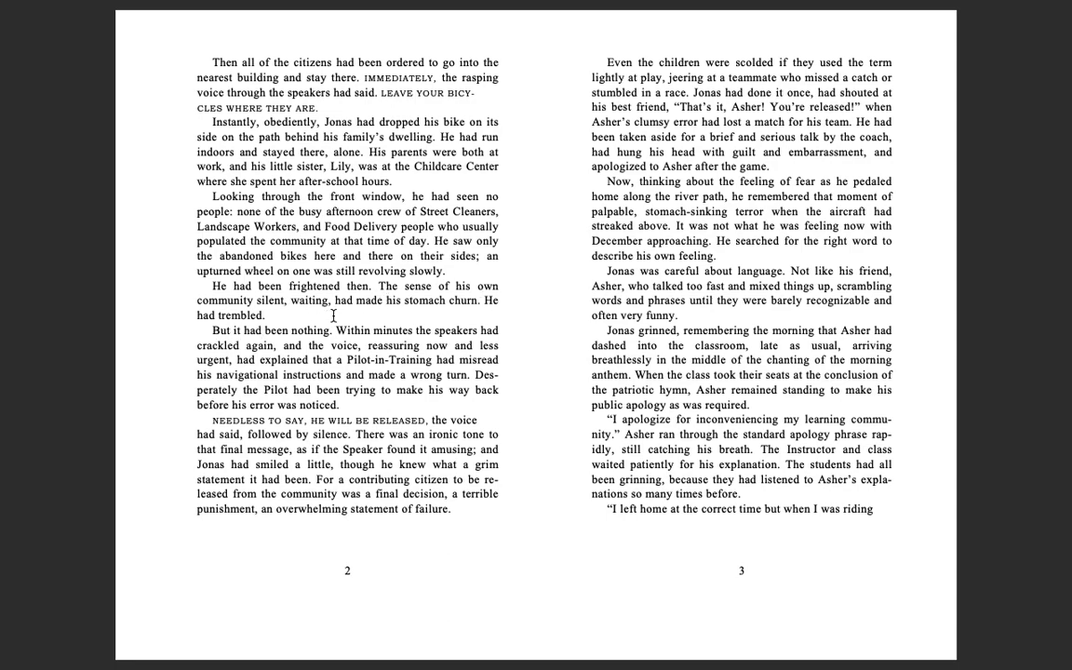
mouse_move(468, 313)
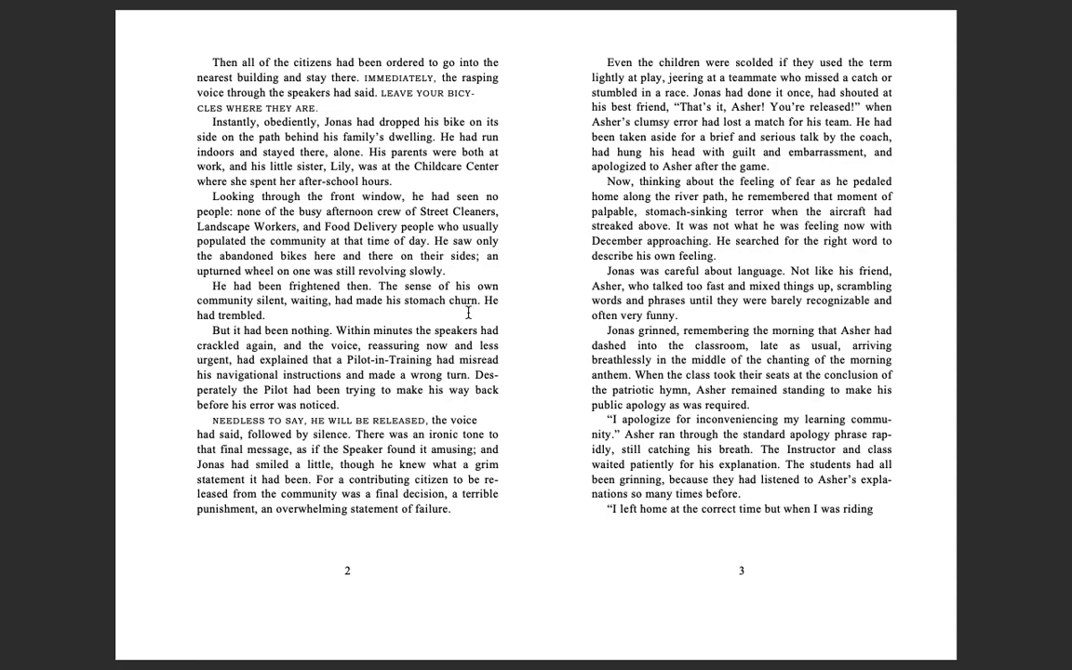
mouse_move(236, 328)
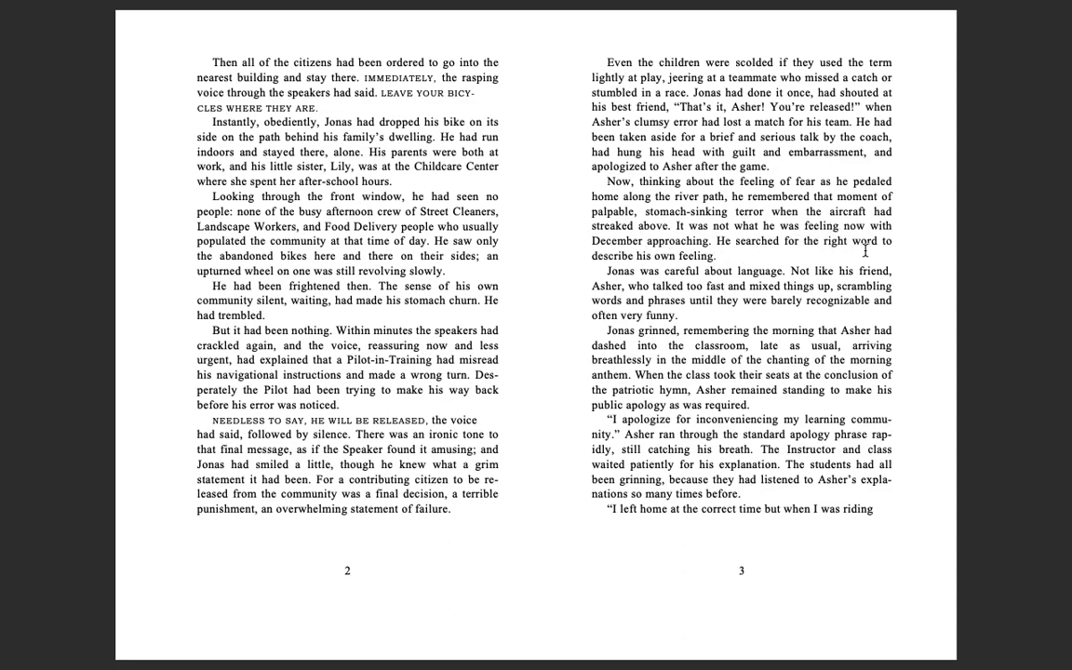
mouse_move(696, 269)
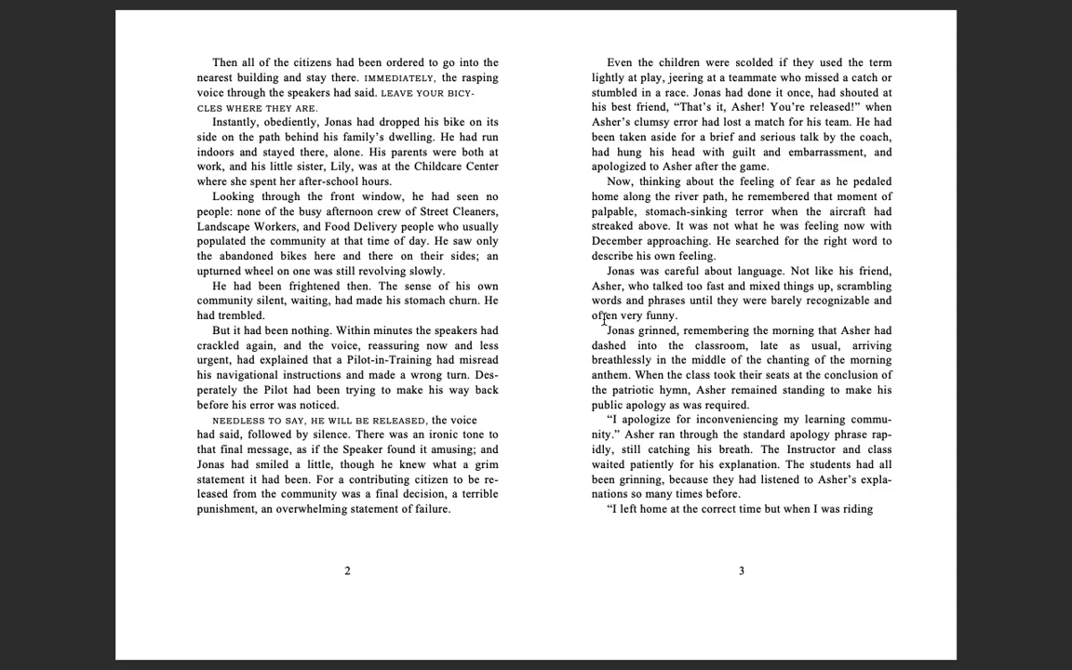
mouse_move(727, 305)
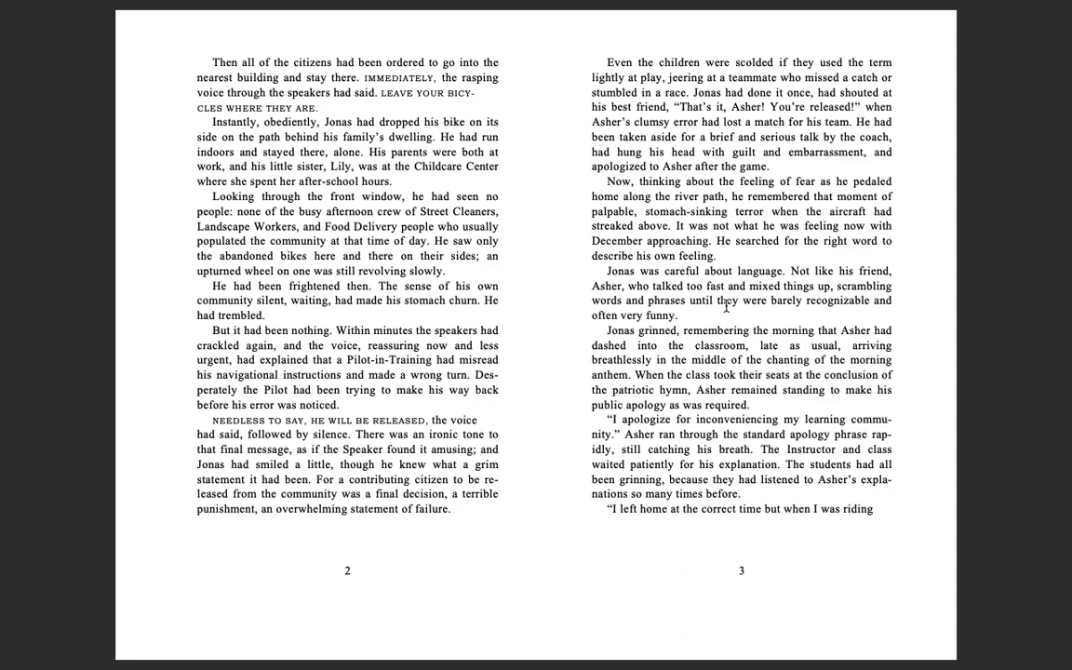
mouse_move(649, 331)
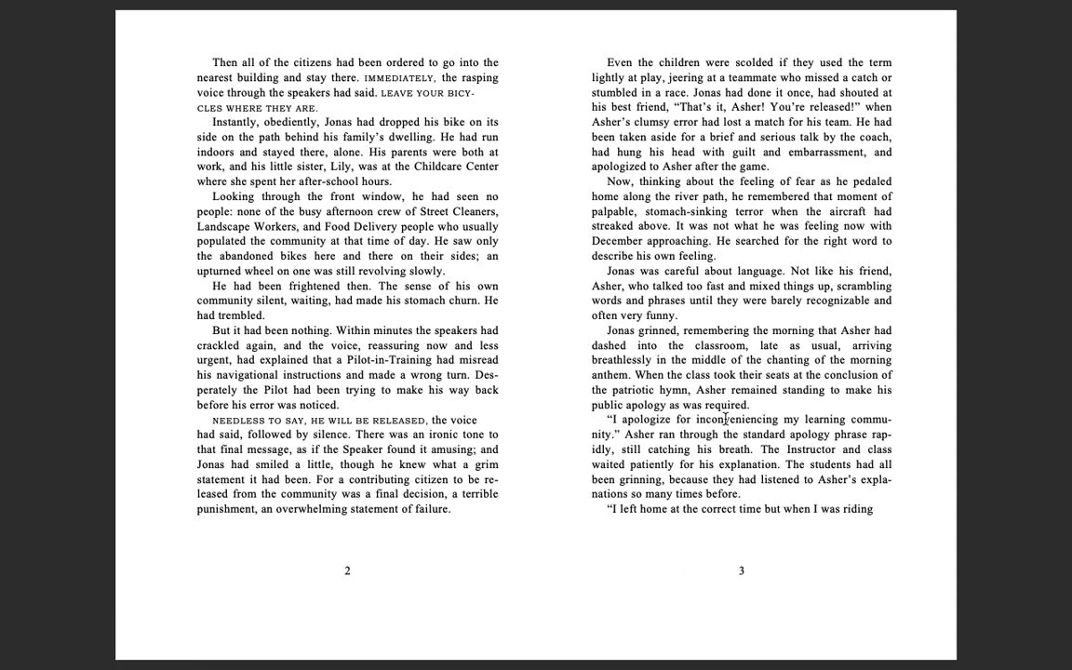
mouse_move(563, 456)
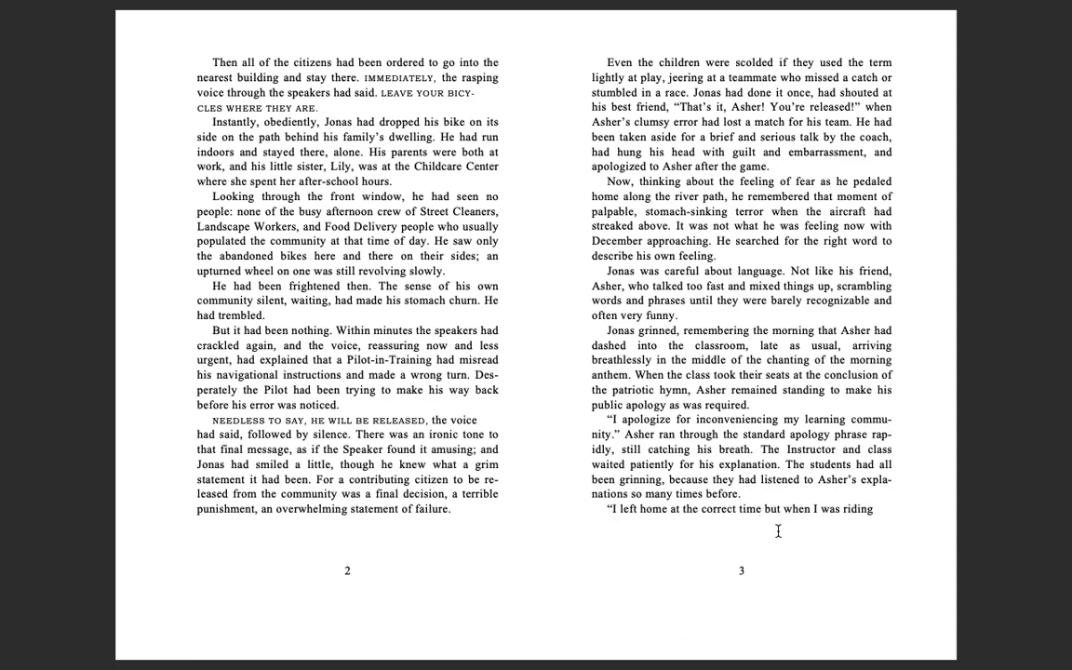
Scroll down twice to page past pages 4–5 to the pages 6–7 spread.
scroll(down, 3)
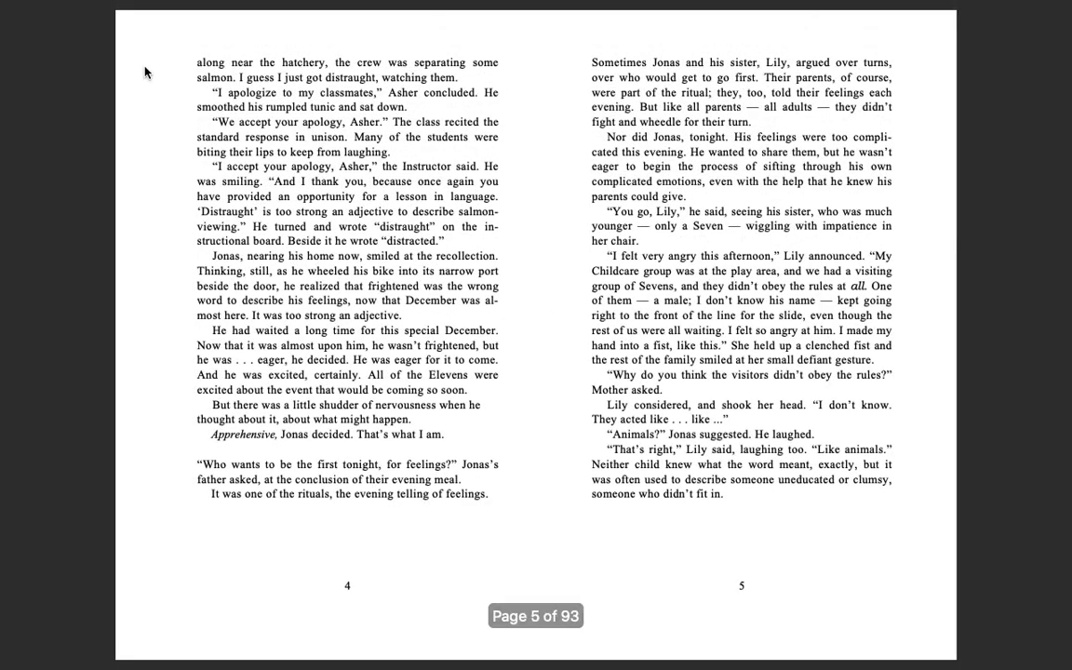
scroll(down, 3)
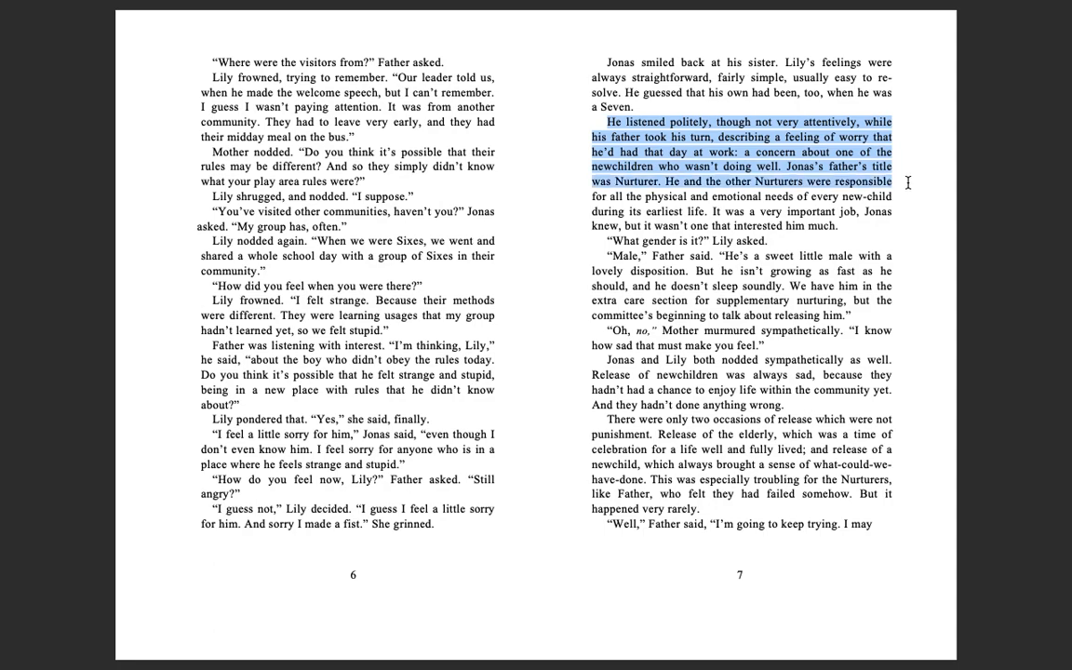
drag(907, 182, 907, 196)
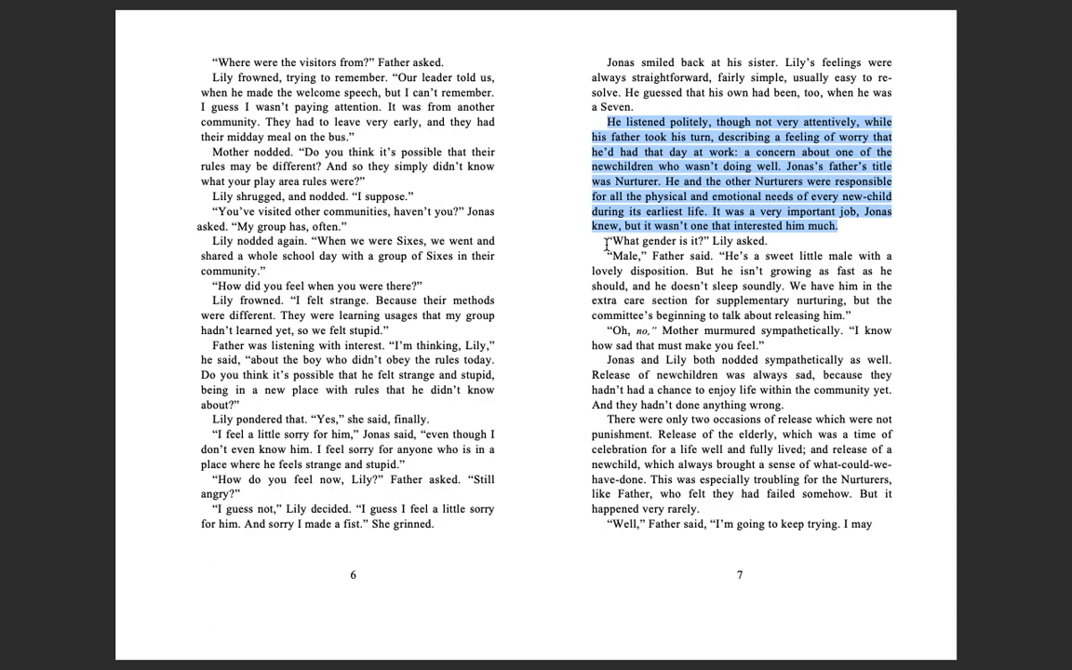
click(785, 241)
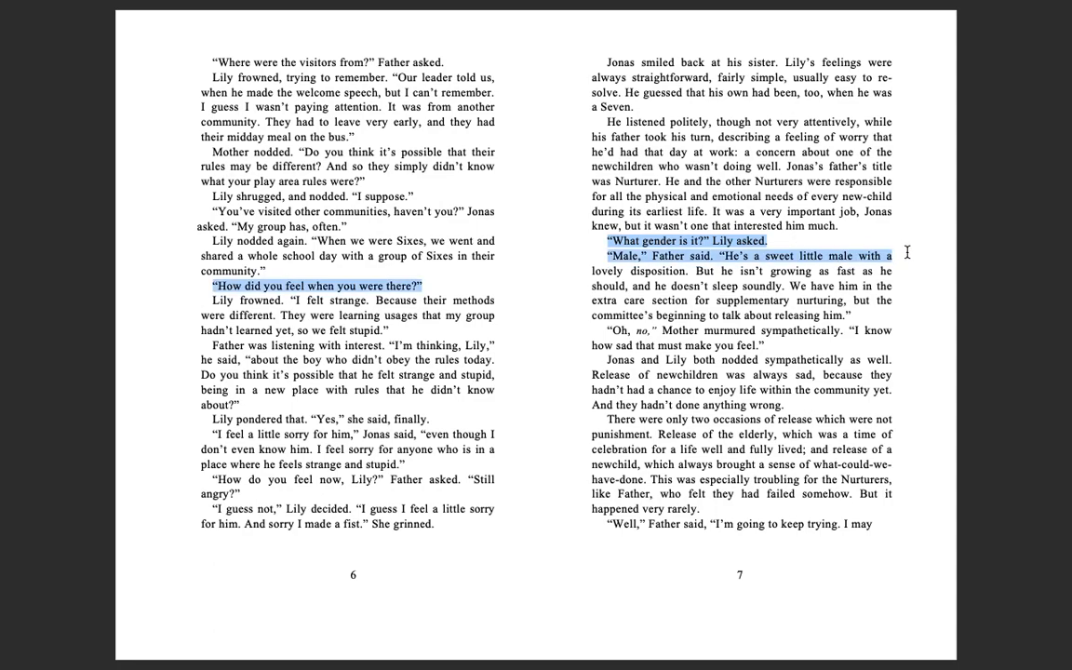
scroll(down, 3)
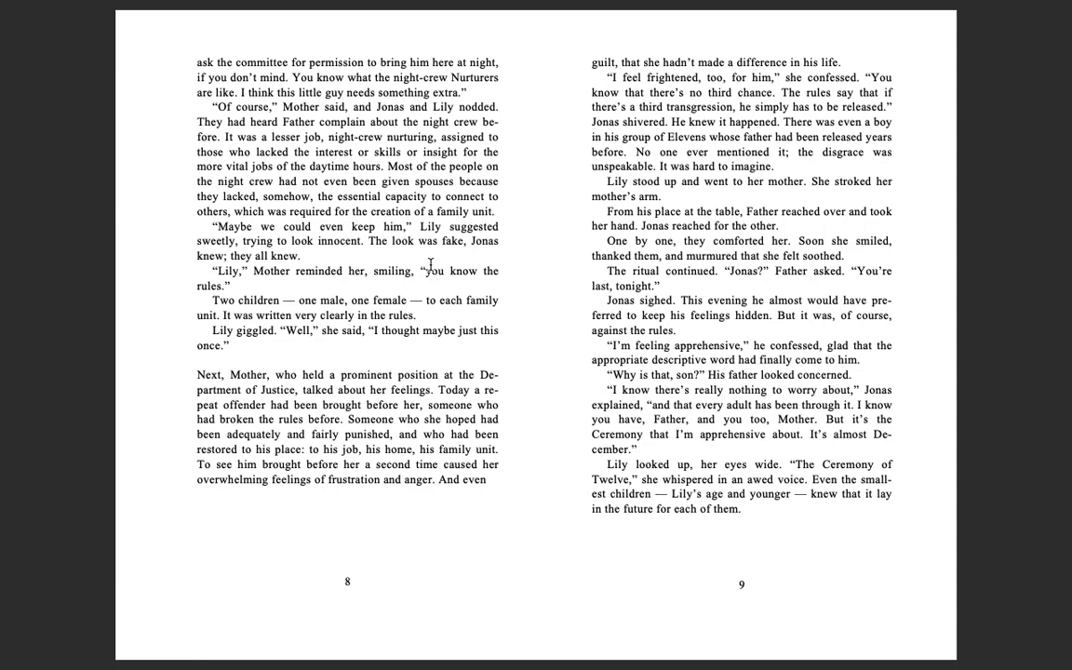
mouse_move(367, 286)
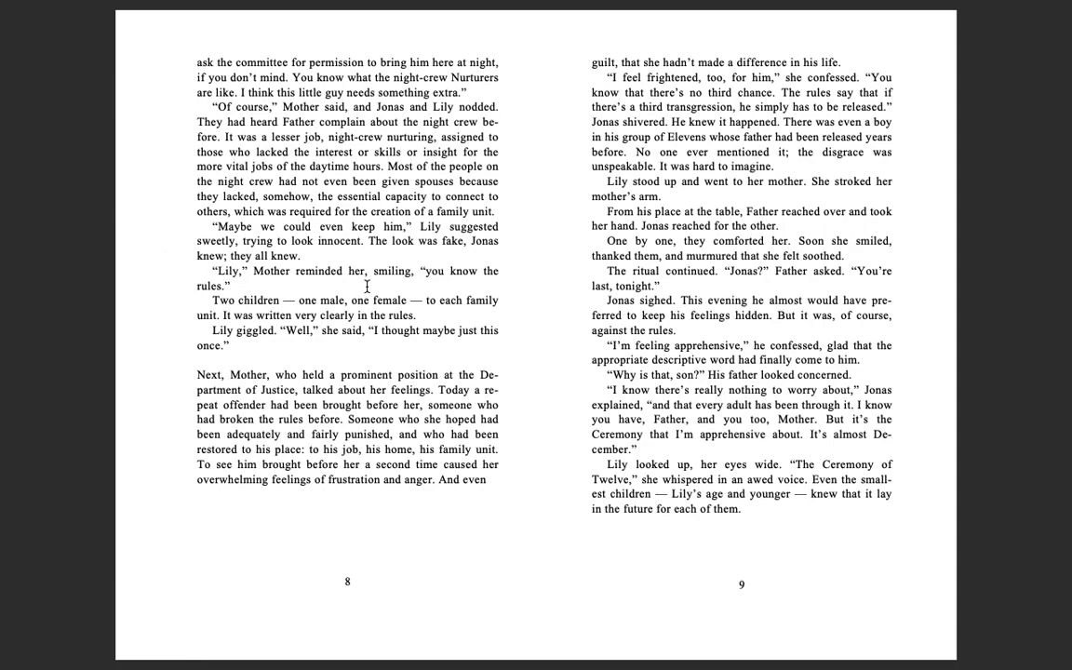
mouse_move(498, 296)
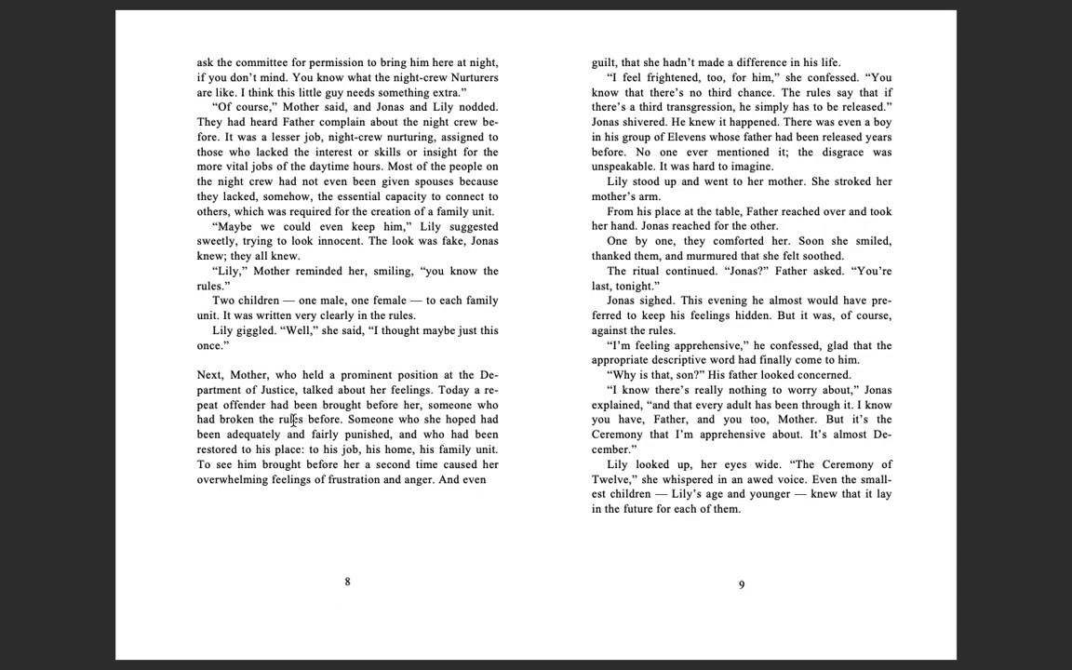
mouse_move(439, 494)
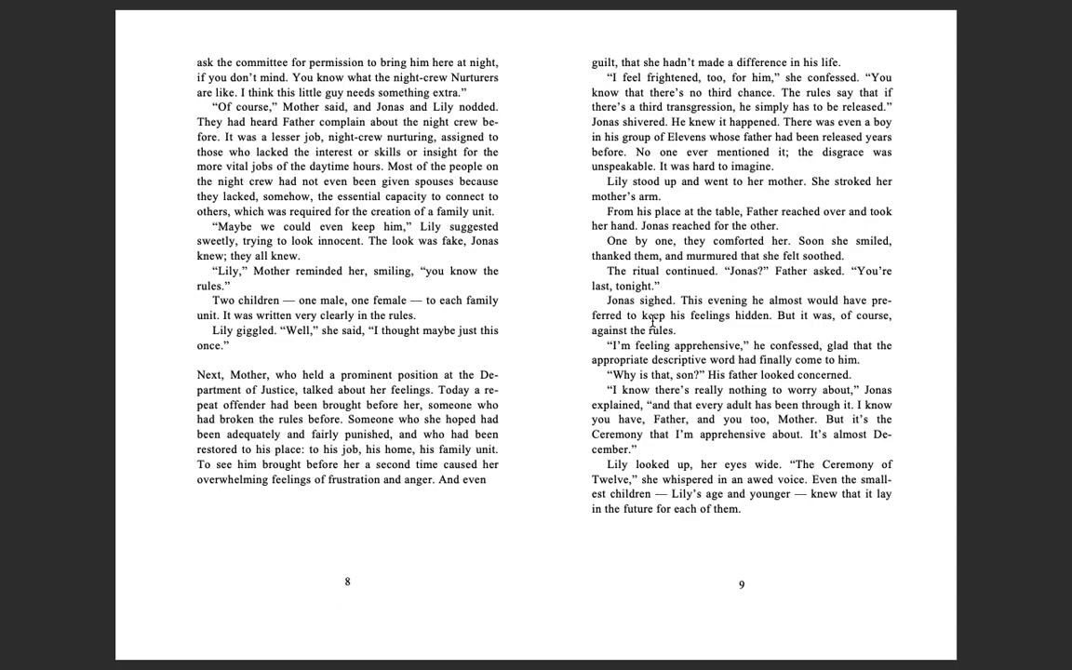
mouse_move(721, 336)
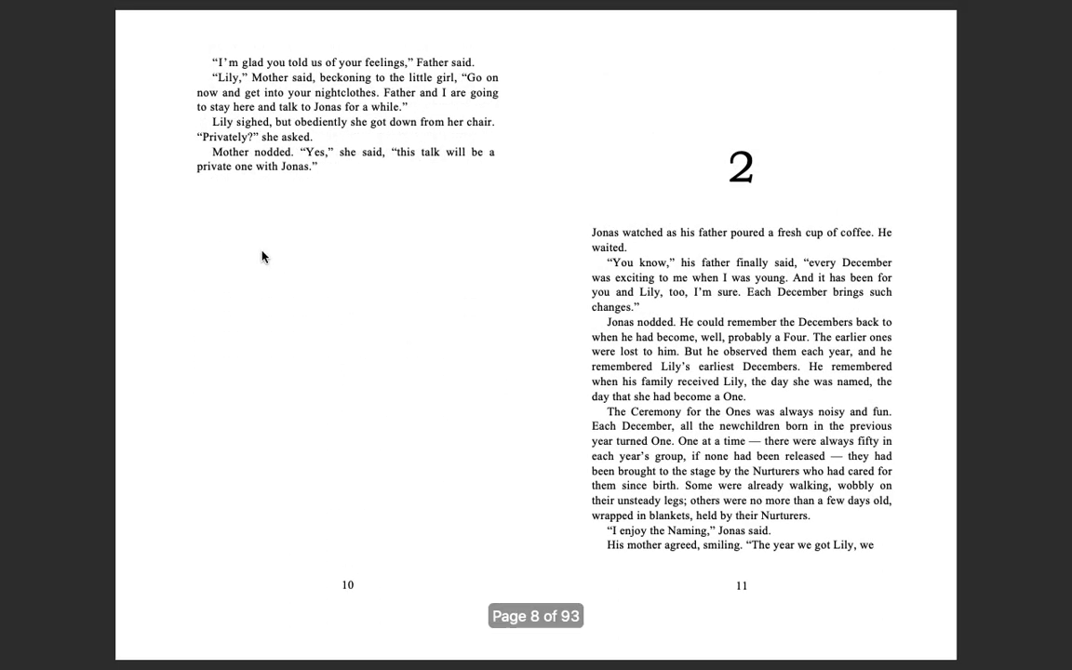
mouse_move(295, 116)
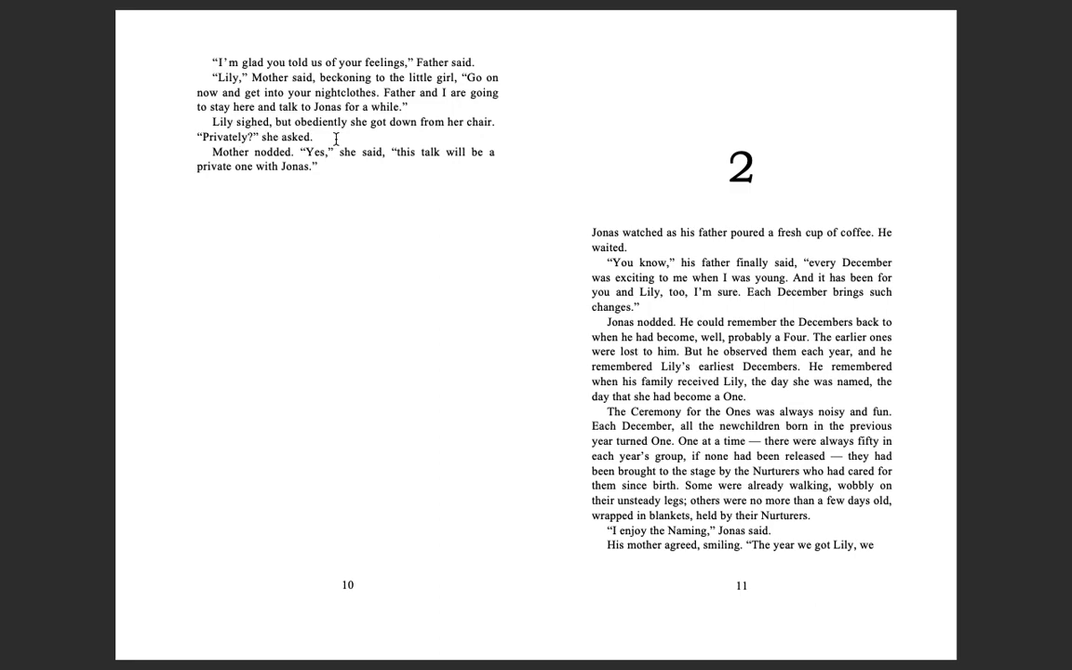
mouse_move(264, 149)
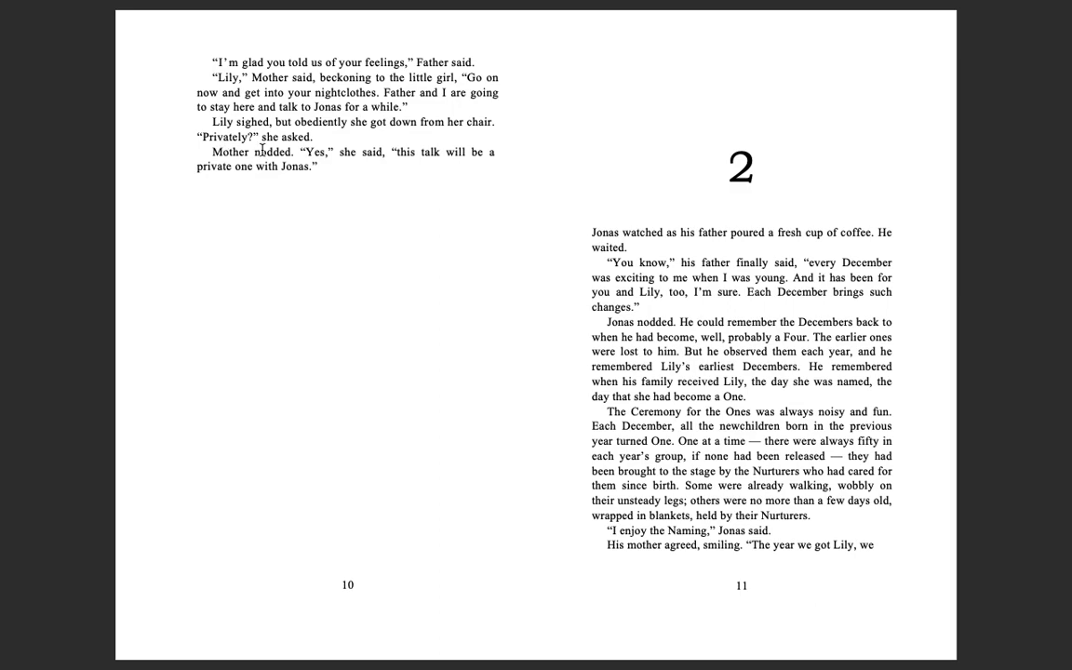
mouse_move(372, 165)
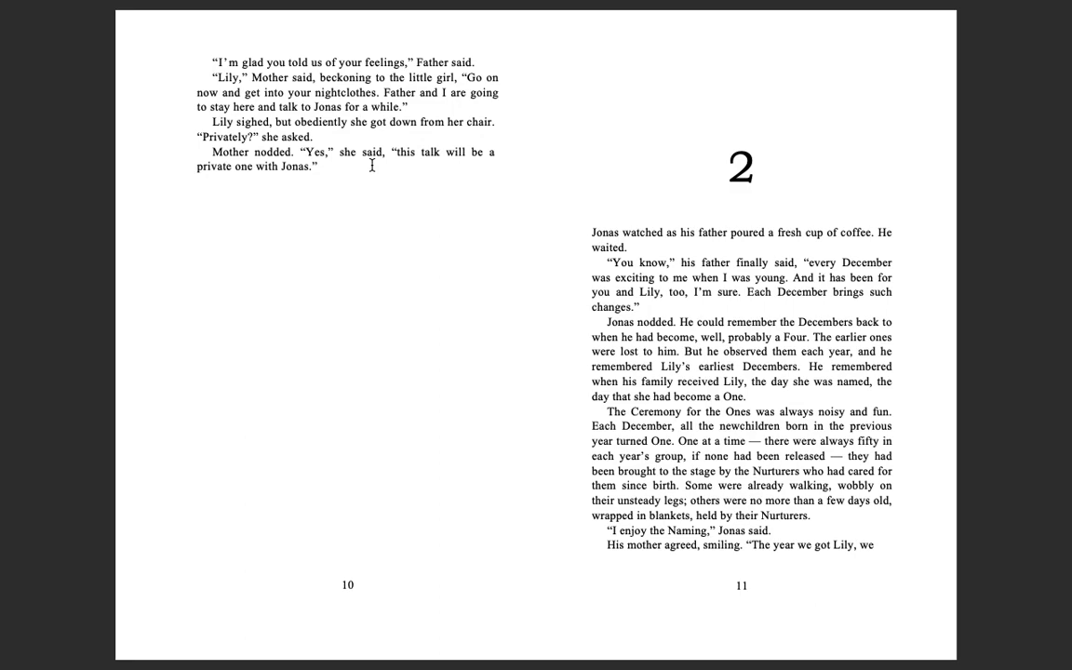
mouse_move(313, 188)
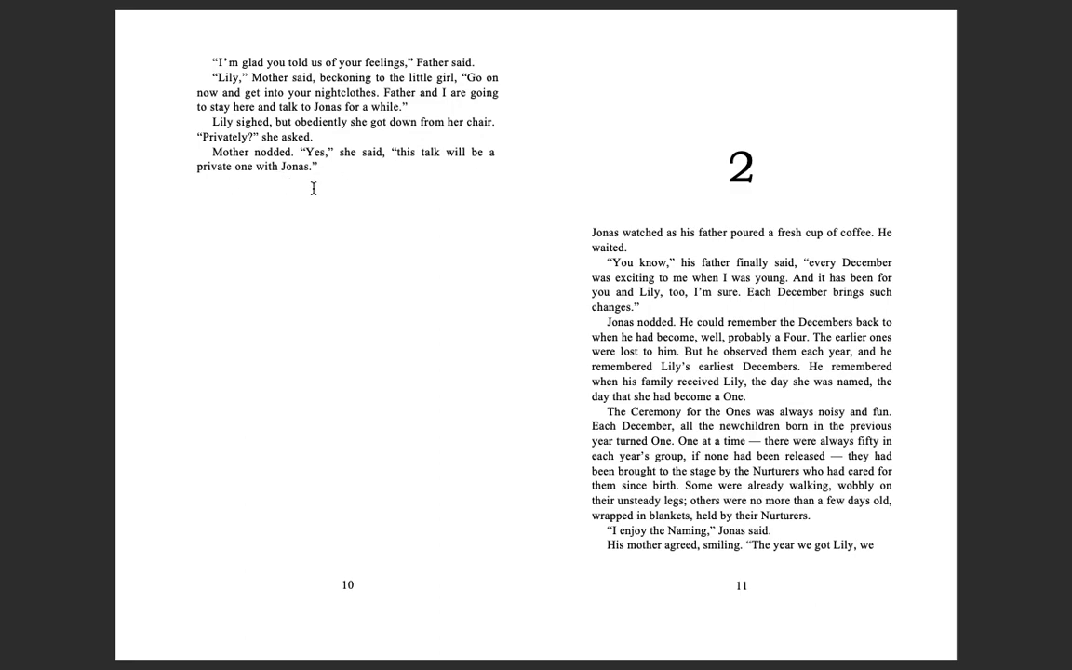